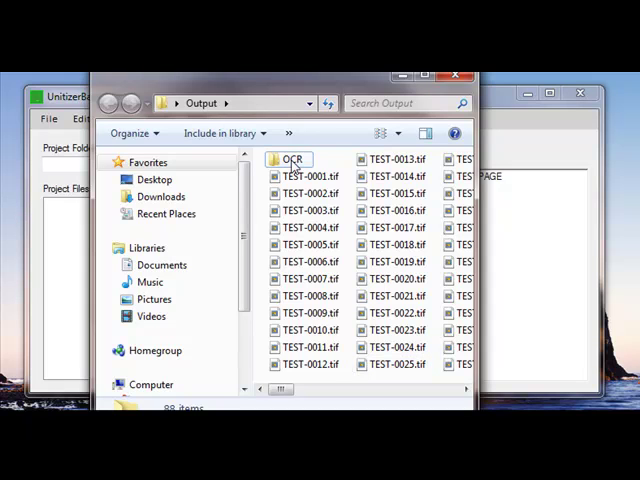
# Open the OCR subfolder inside Output to view its numbered TEST text files.
pyautogui.doubleClick(292, 160)
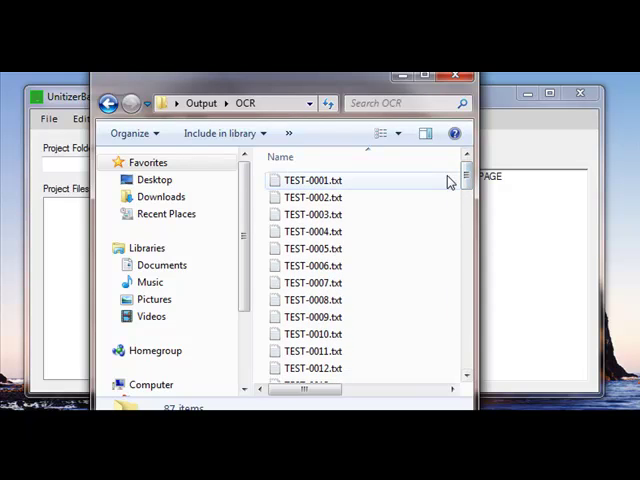
pyautogui.moveTo(384, 308)
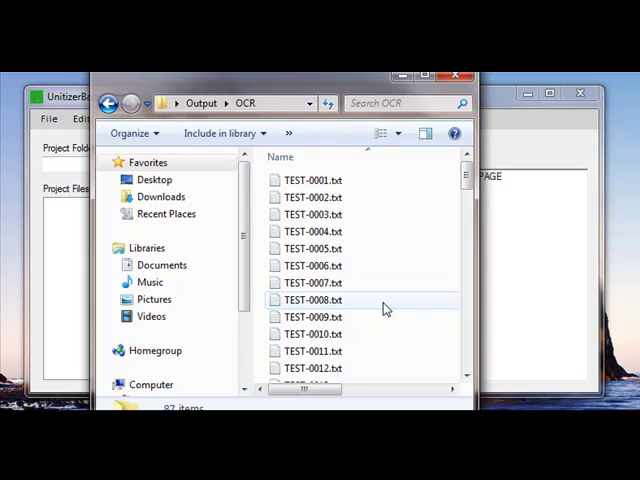
# Review the Tools menu entries: PDFStamper, PDF2TIFF, SimpleRenamer and the OCR tool.
pyautogui.click(118, 120)
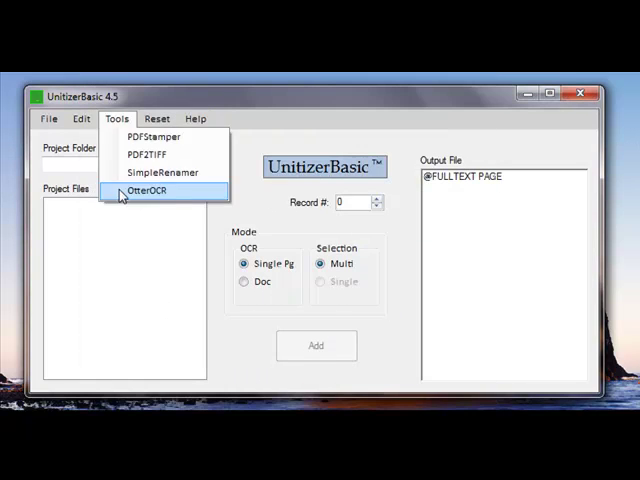
pyautogui.moveTo(148, 156)
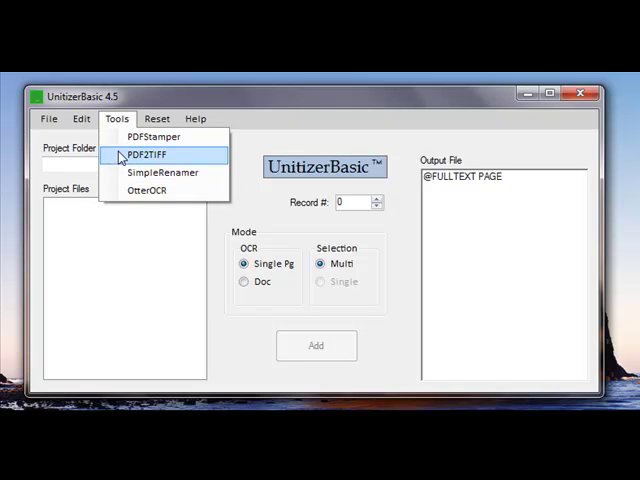
pyautogui.moveTo(160, 172)
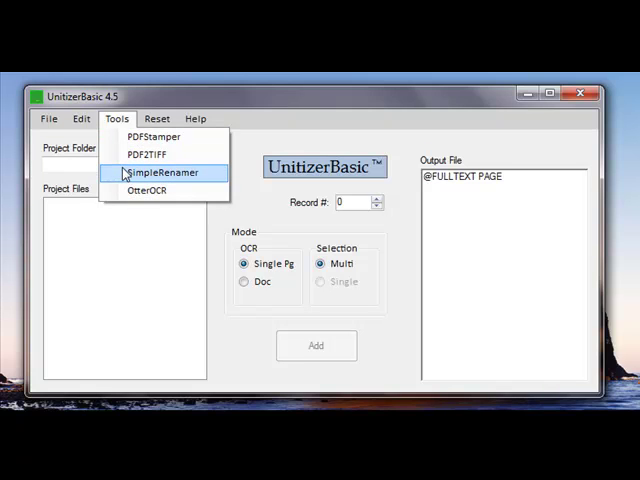
pyautogui.moveTo(156, 136)
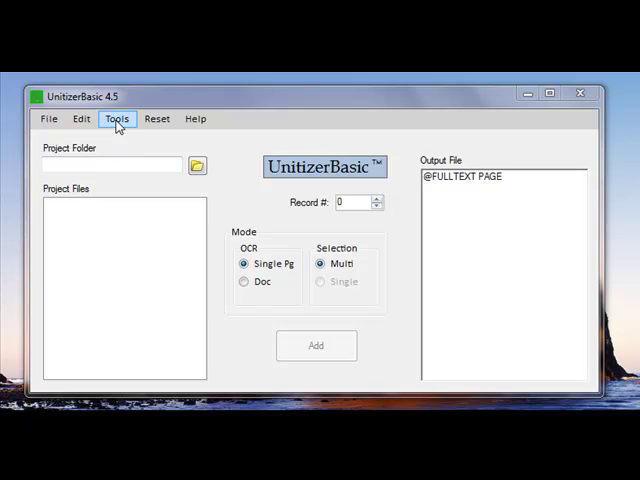
# Show the Tools list again with PDFStamper, PDF2TIFF, SimpleRenamer and OmerOCR.
pyautogui.click(116, 118)
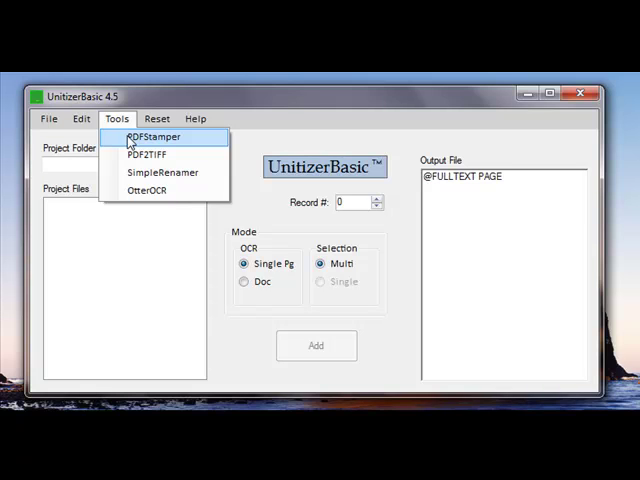
pyautogui.moveTo(148, 154)
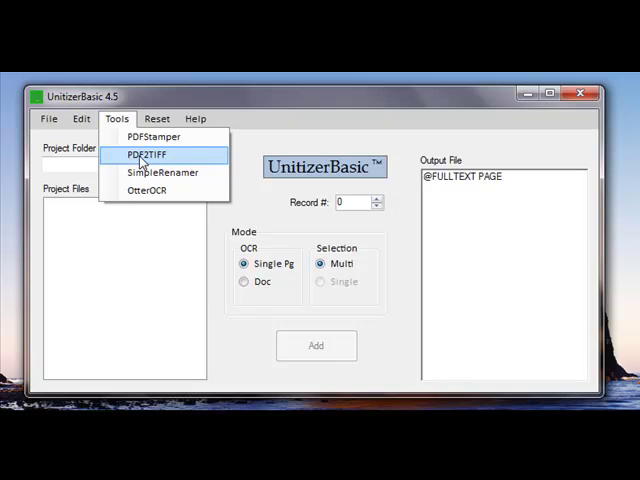
pyautogui.moveTo(160, 172)
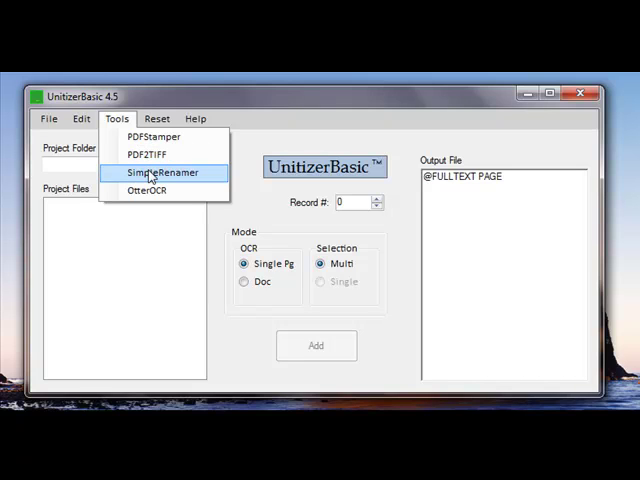